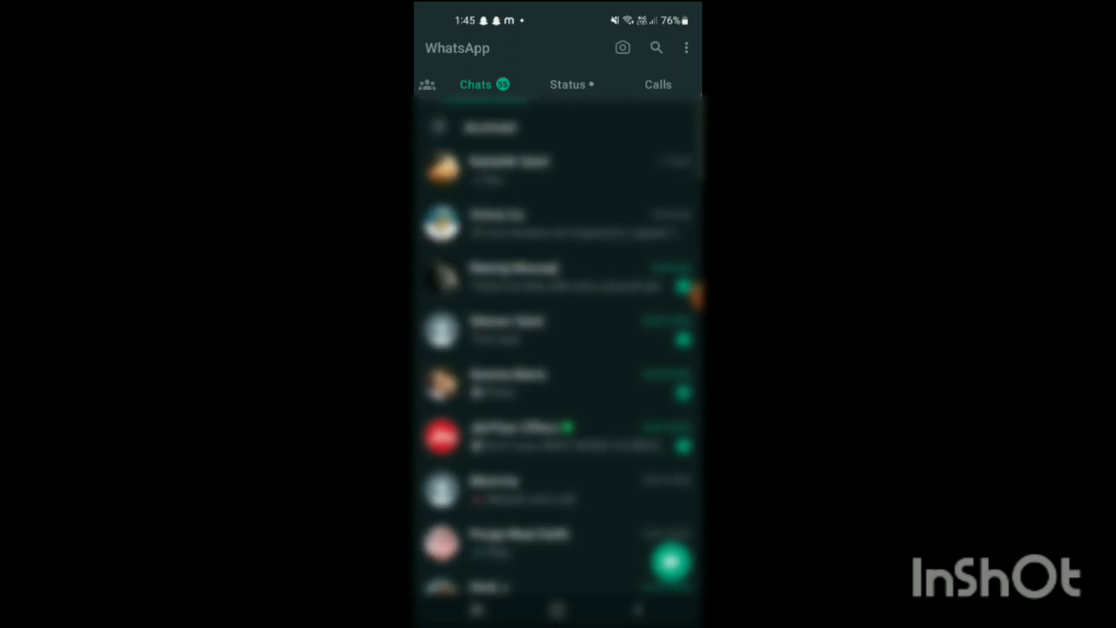
Step: Report the unknown business account not in the contact list and confirm sending the report
scroll("up", 3)
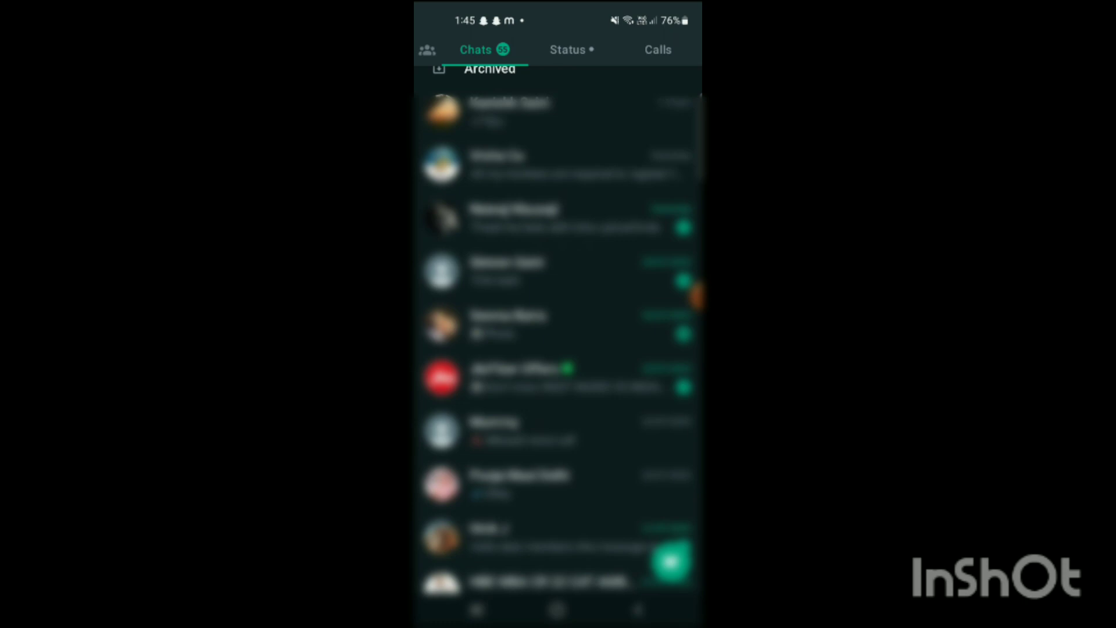
scroll("down", 3)
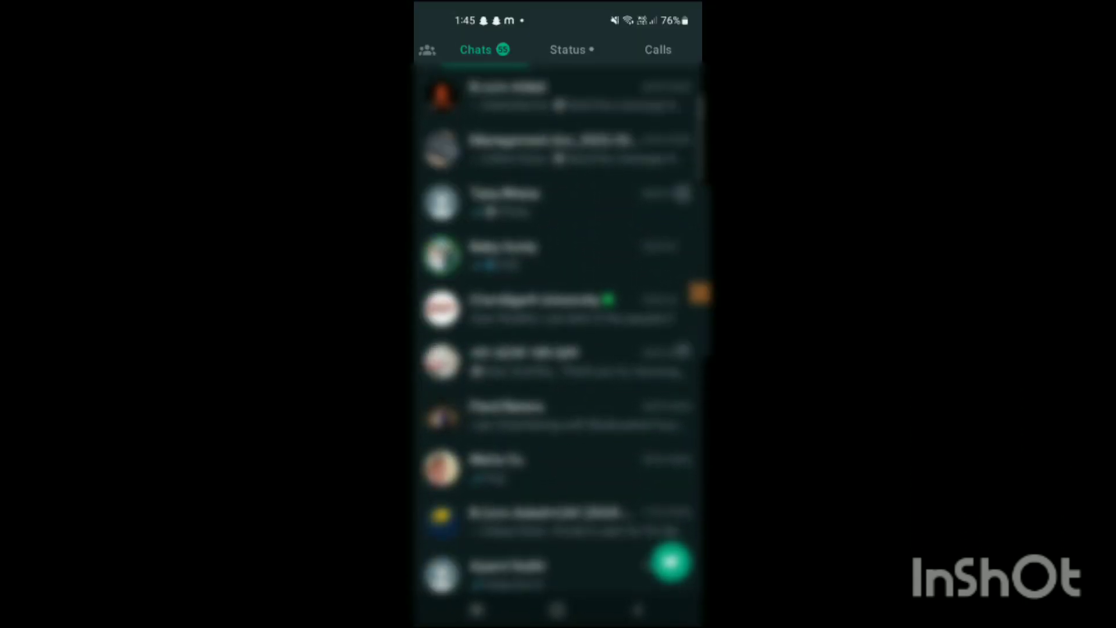
scroll("down", 3)
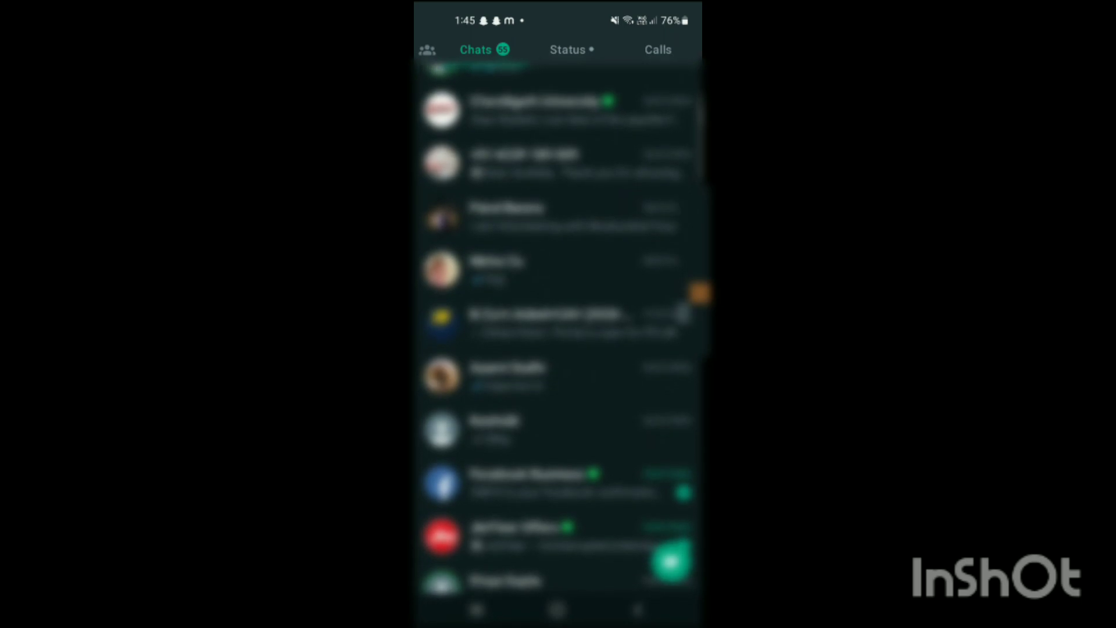
scroll("down", 3)
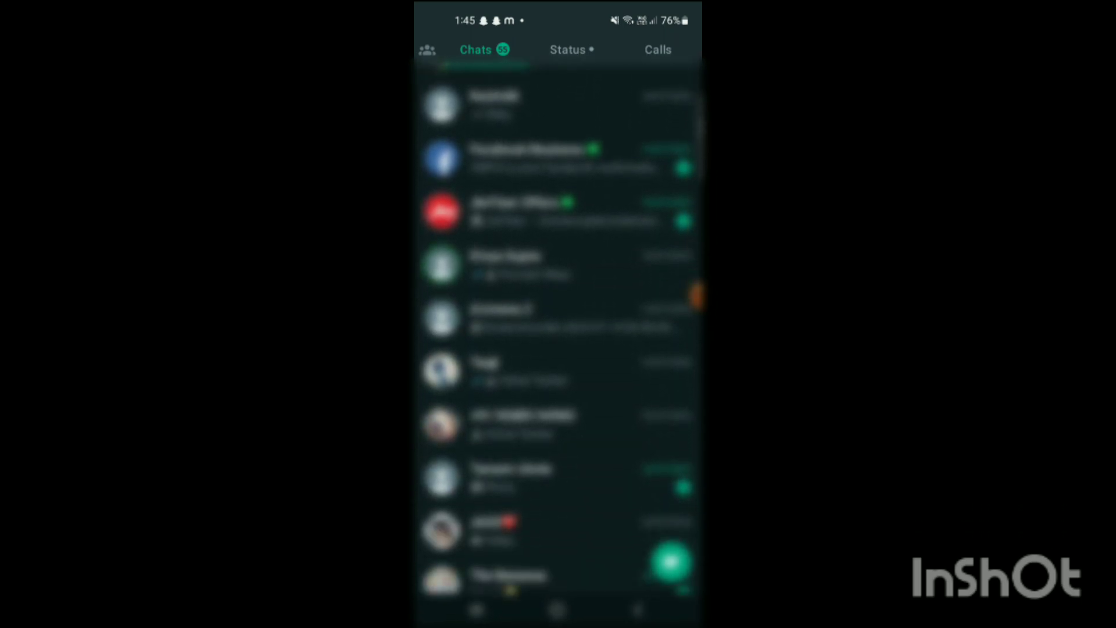
scroll("down", 3)
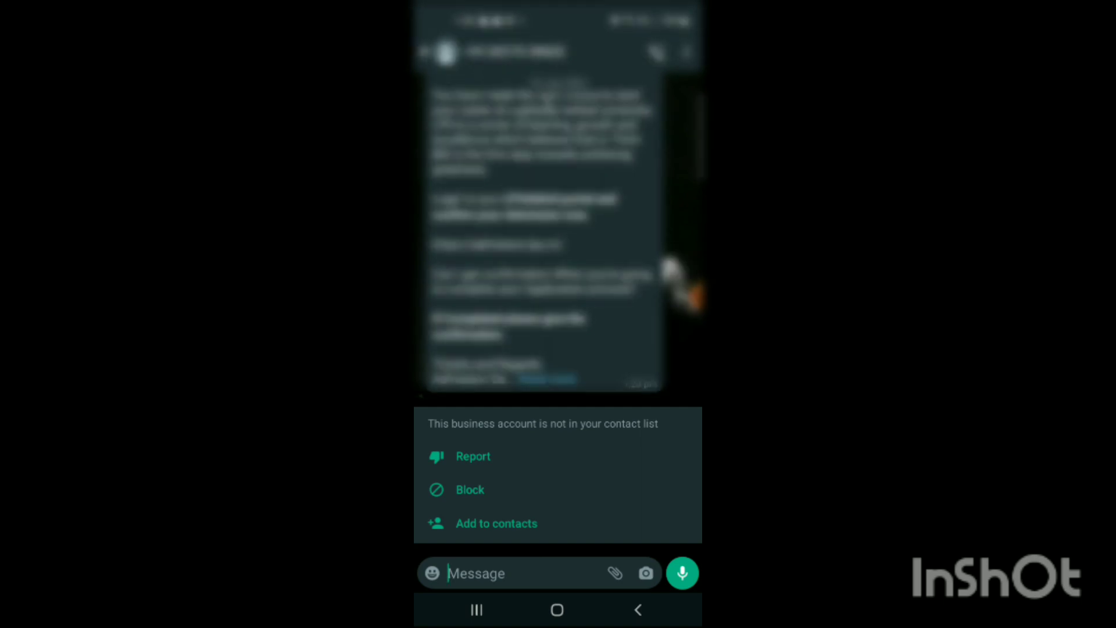
left_click(473, 456)
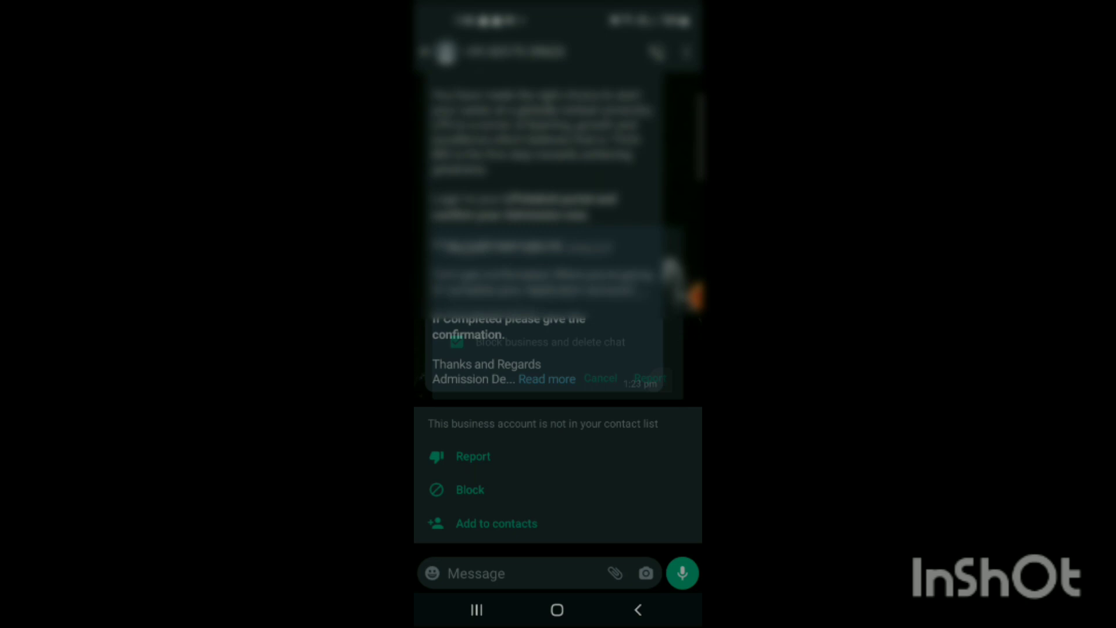
left_click(473, 456)
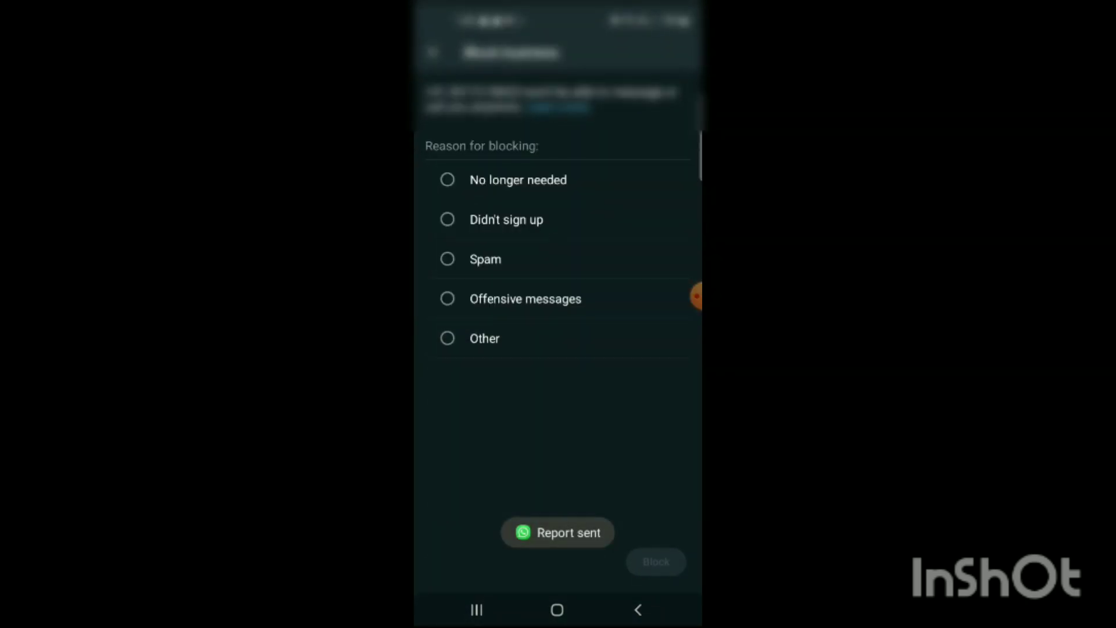
Step: Choose Spam as the reason for blocking the business
left_click(446, 258)
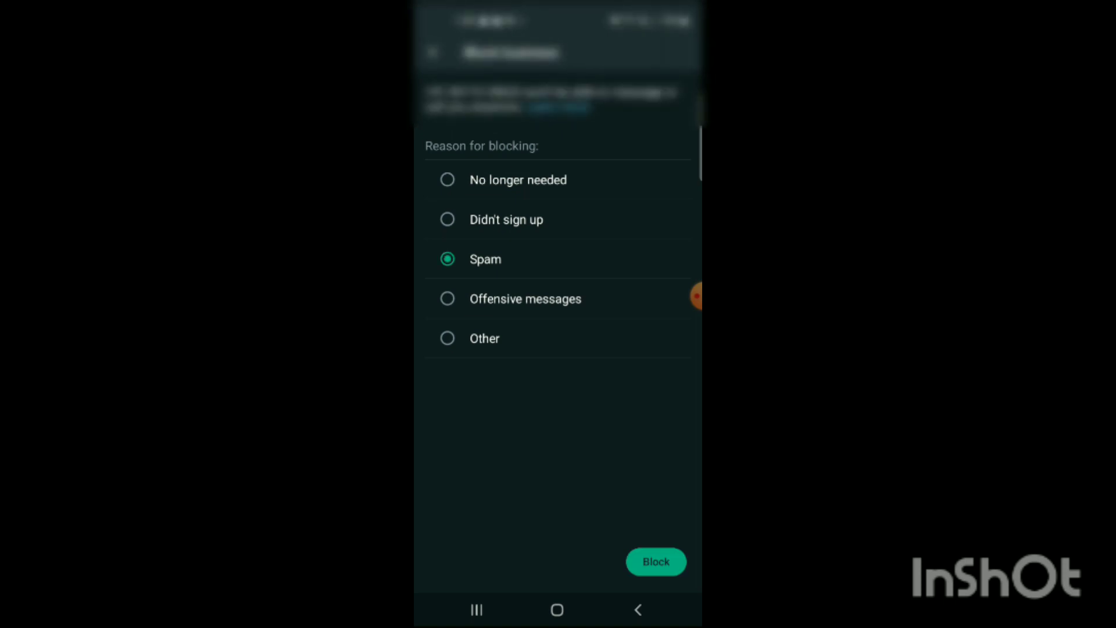
Step: Block the business with Spam as the reason and return to the home screen
left_click(655, 560)
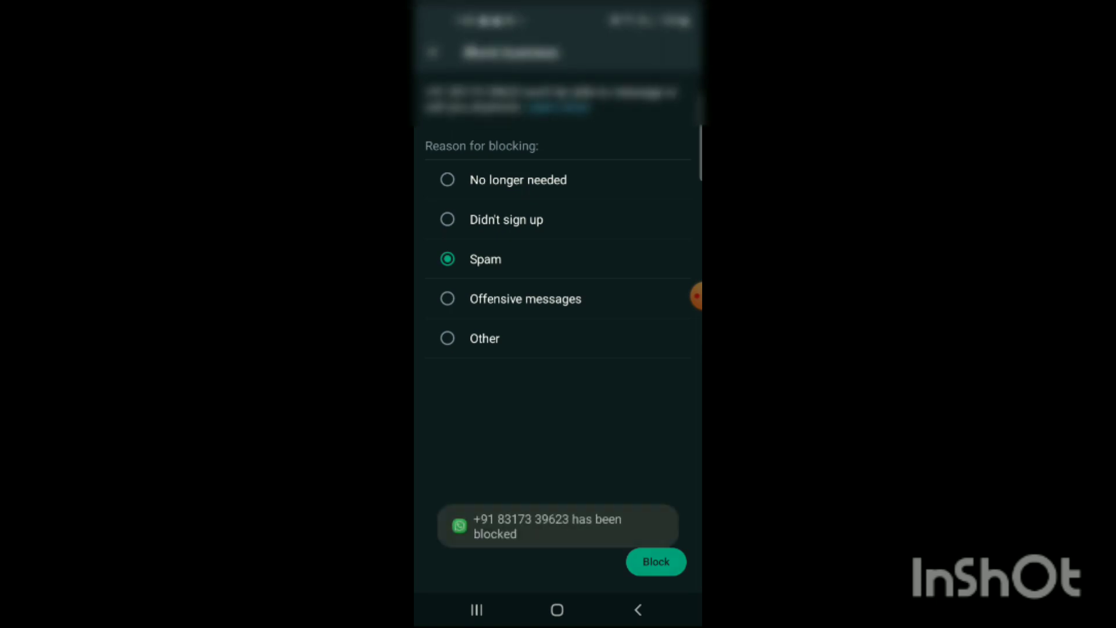
left_click(654, 561)
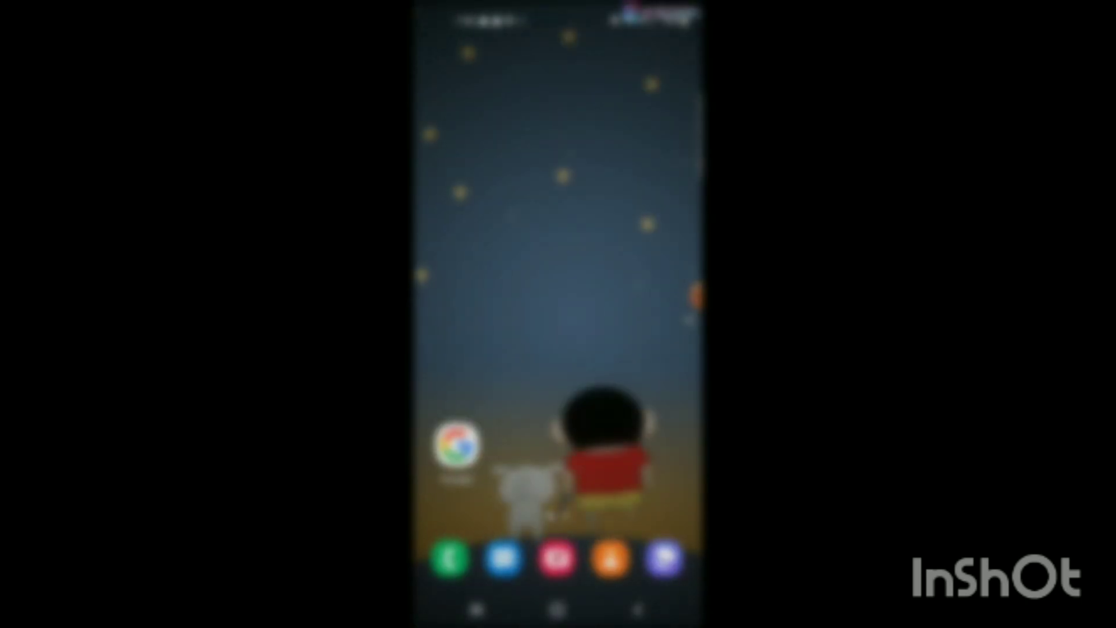